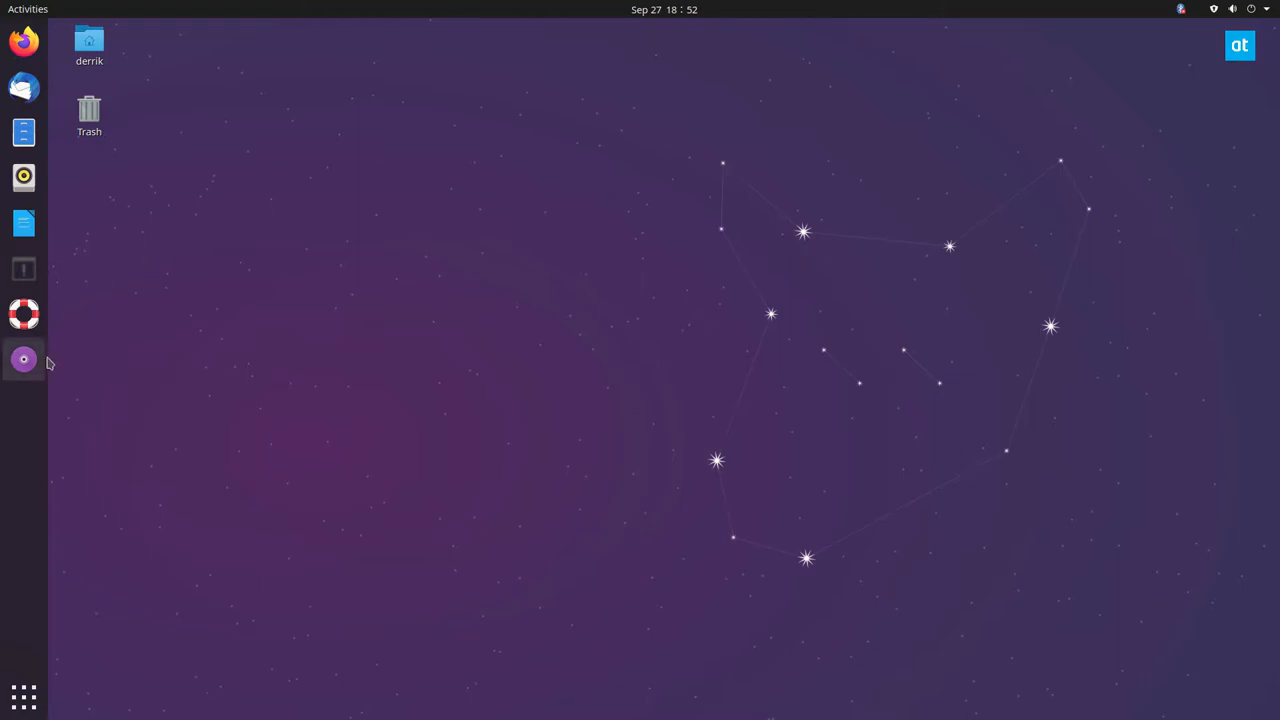
mouse_move(24, 360)
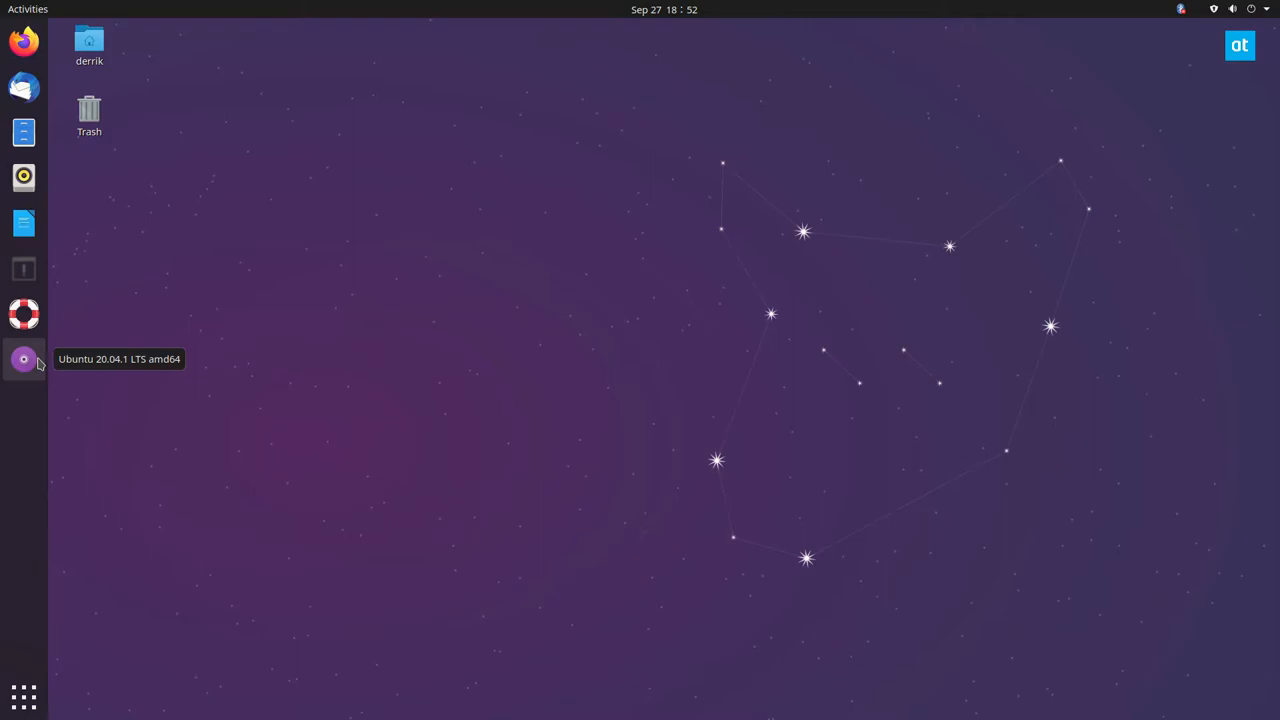
mouse_move(464, 298)
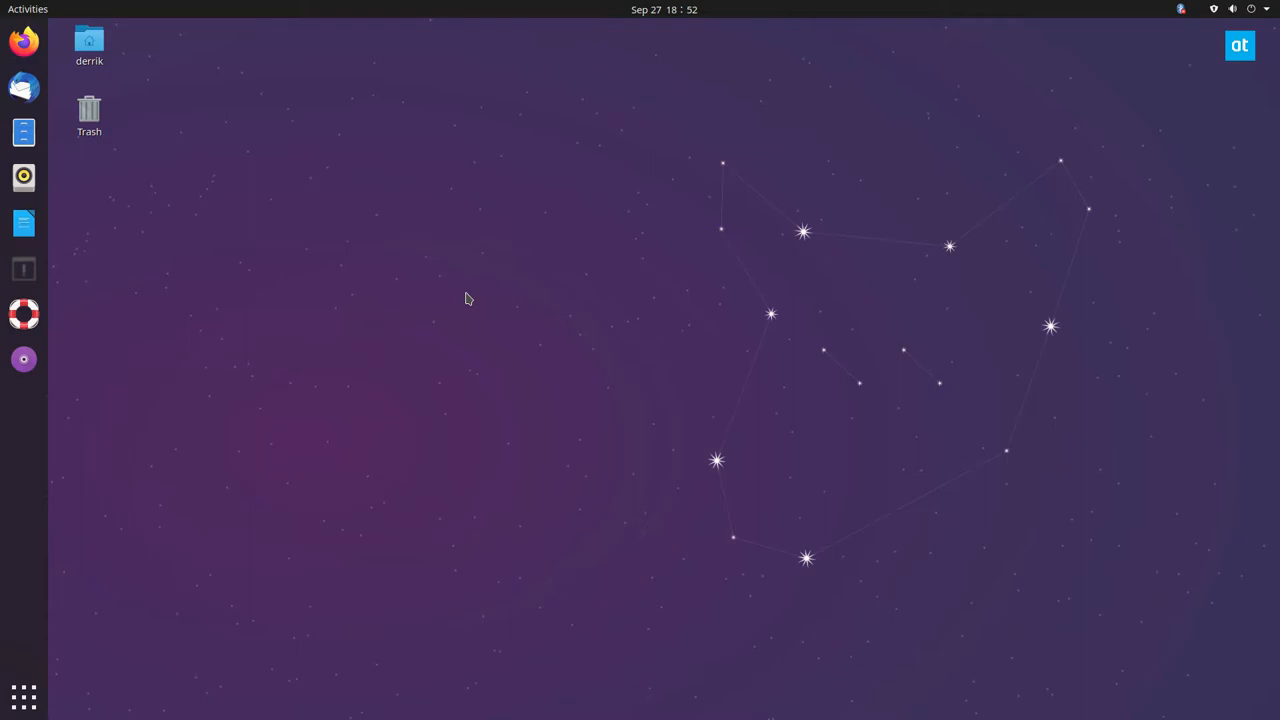
mouse_move(252, 276)
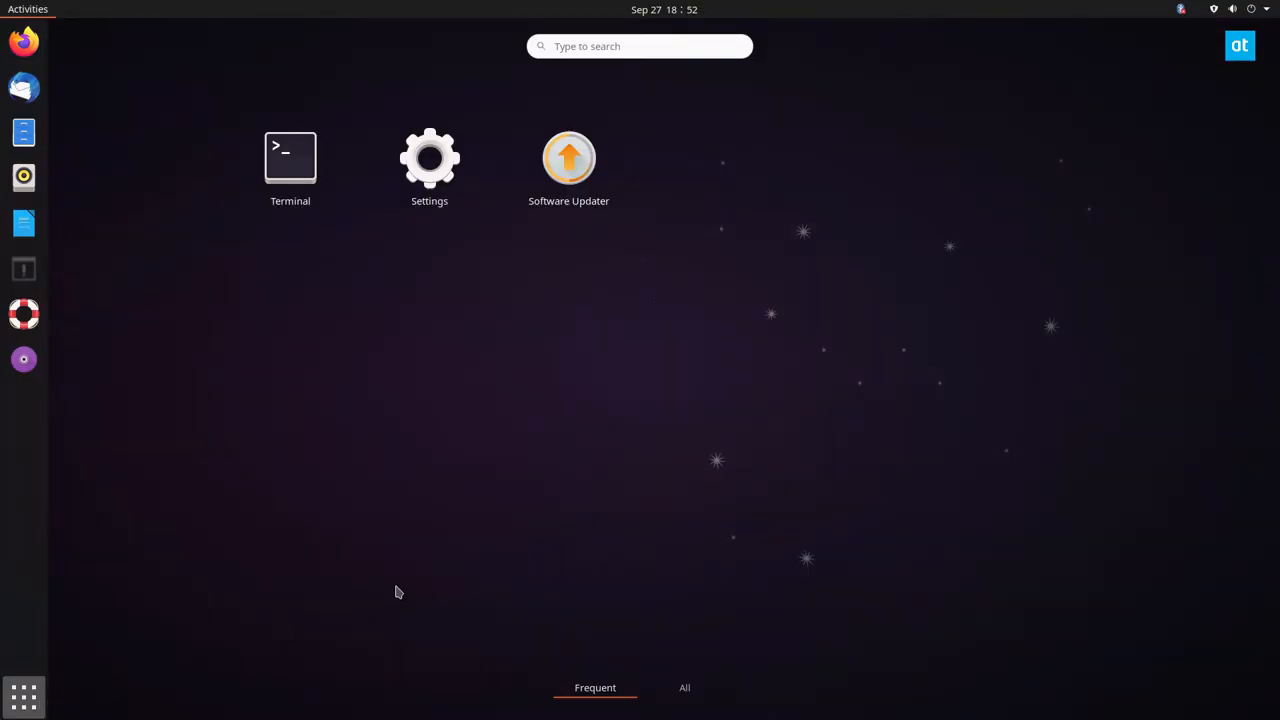
Search 'disk' in Activities and launch the Disks utility
text(gno)
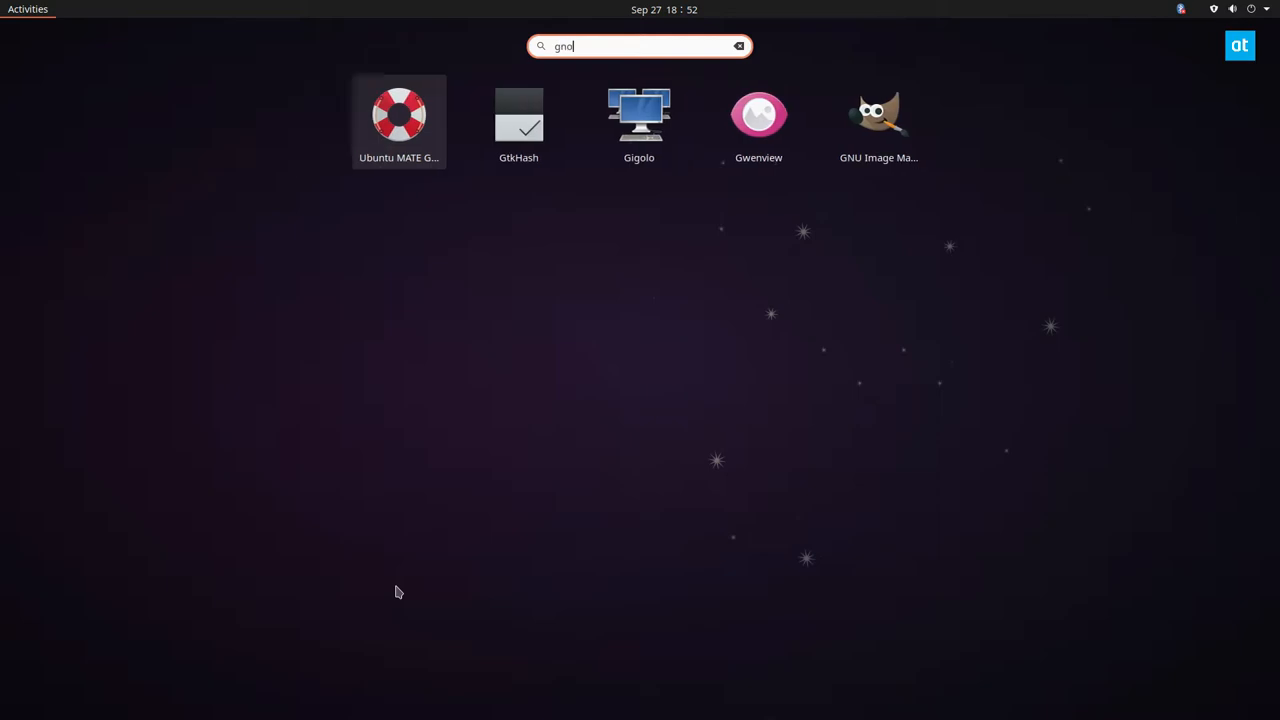
text(disk)
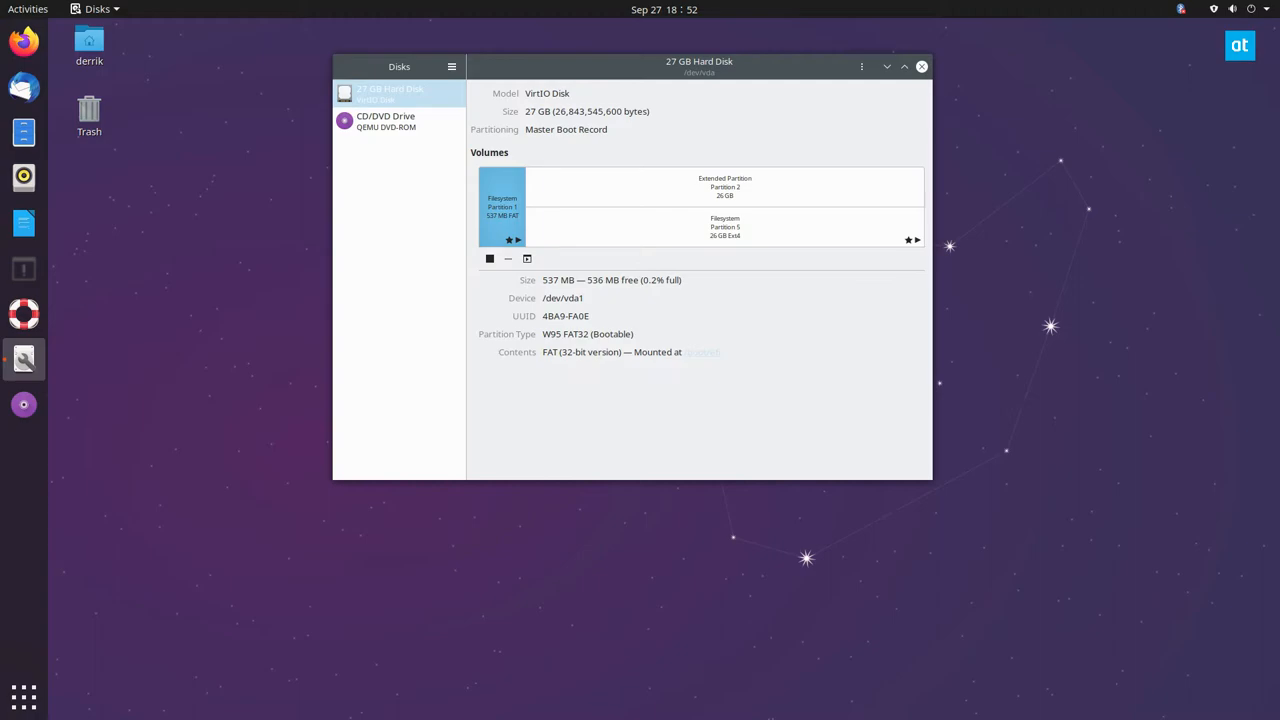
Select the CD/DVD drive and choose Create Disk Image from the drive menu
click(390, 122)
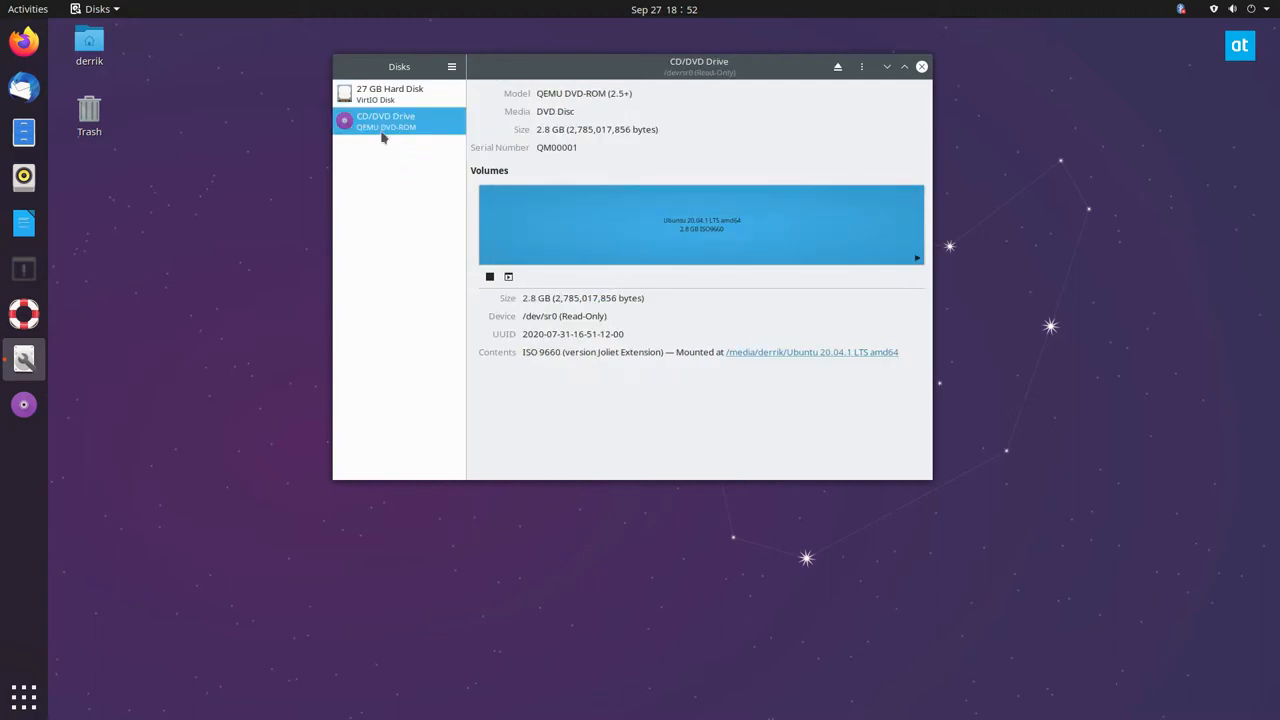
mouse_move(544, 238)
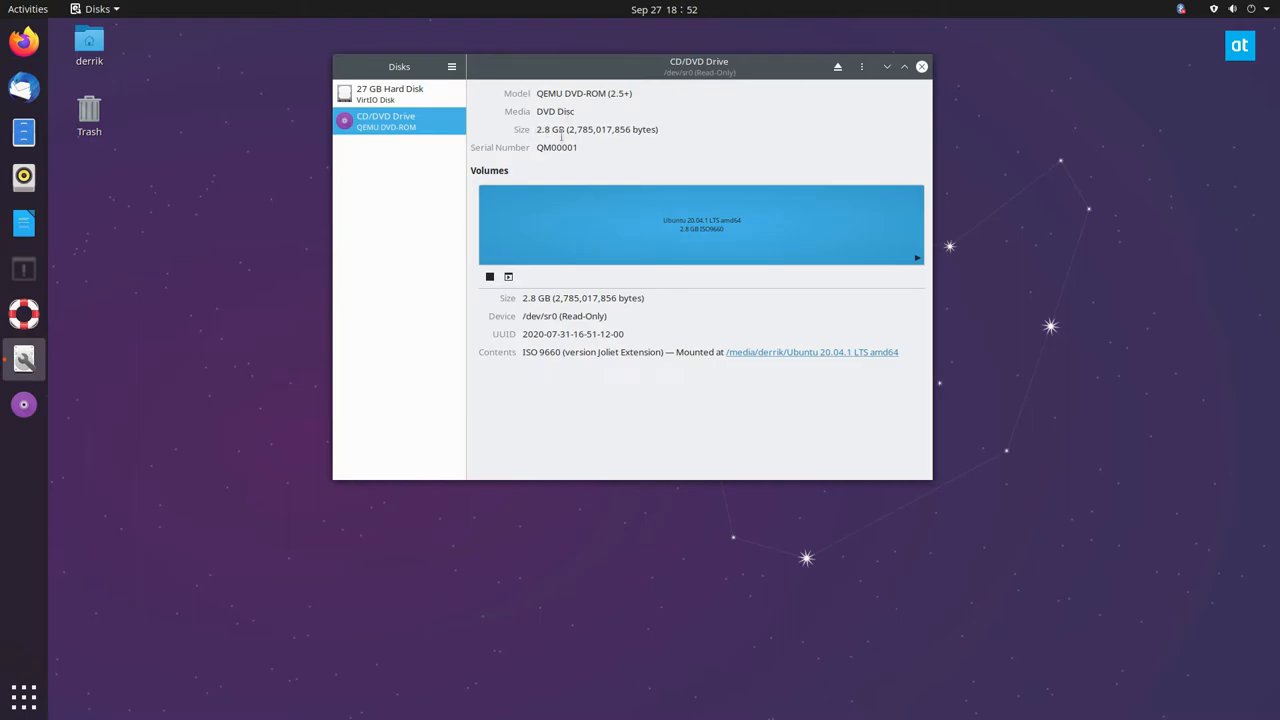
click(904, 66)
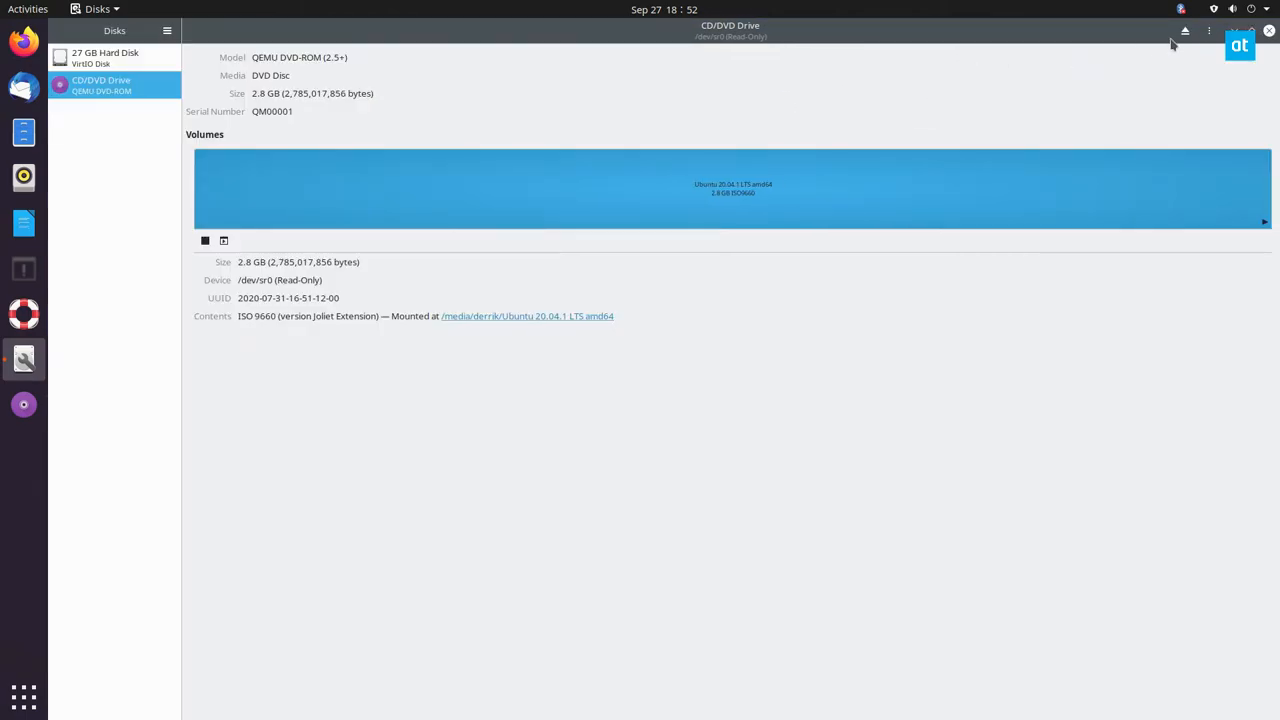
click(1208, 32)
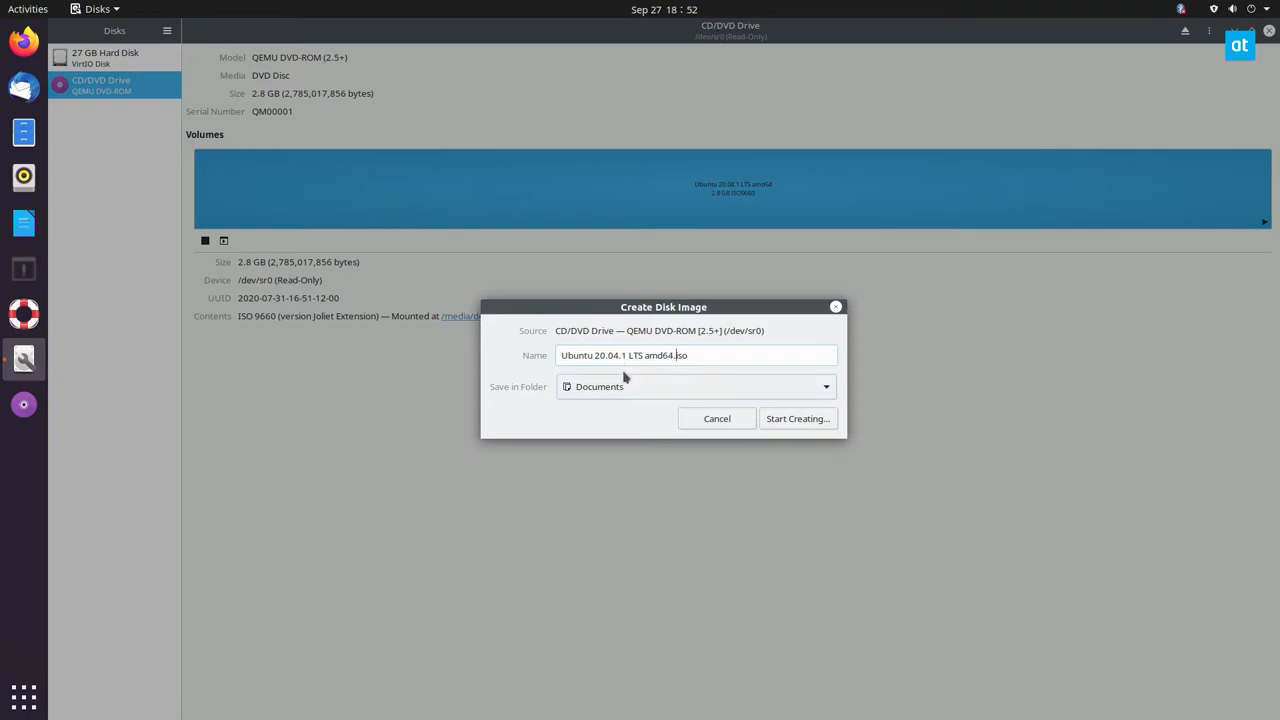
Save the Ubuntu 20.04.1 DVD image to the Desktop and start creating it
click(694, 386)
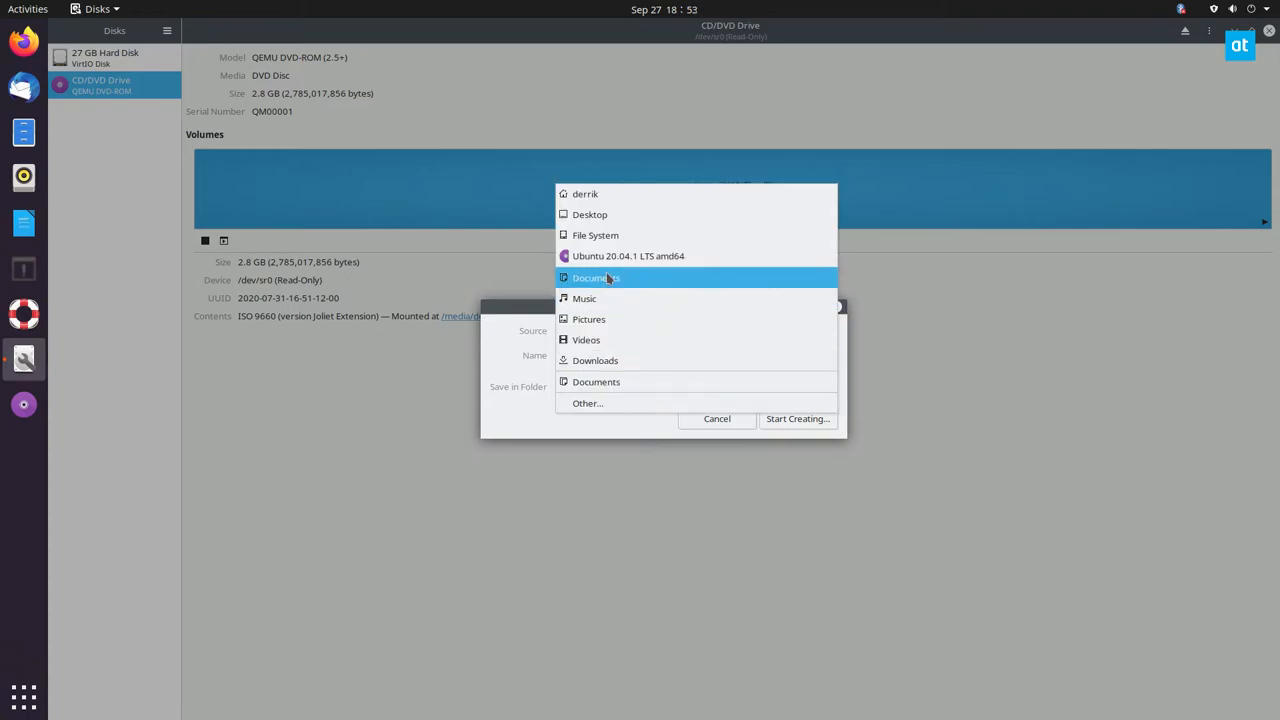
click(590, 214)
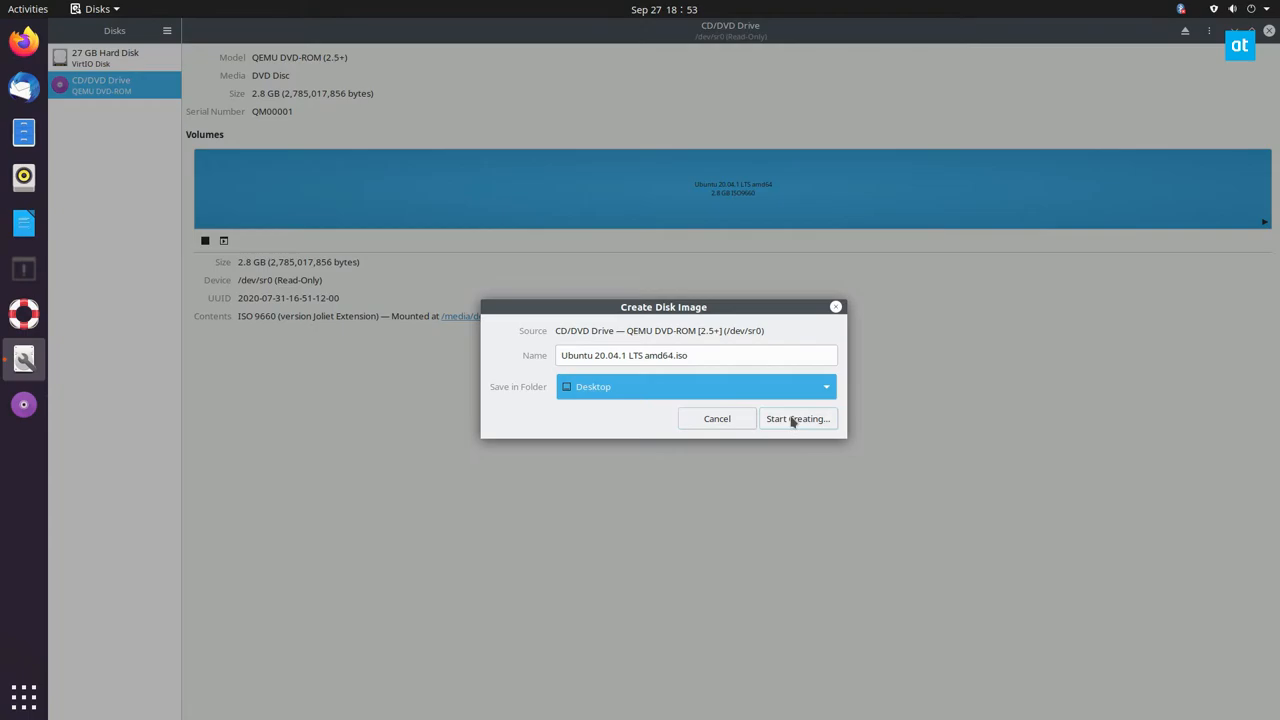
click(796, 418)
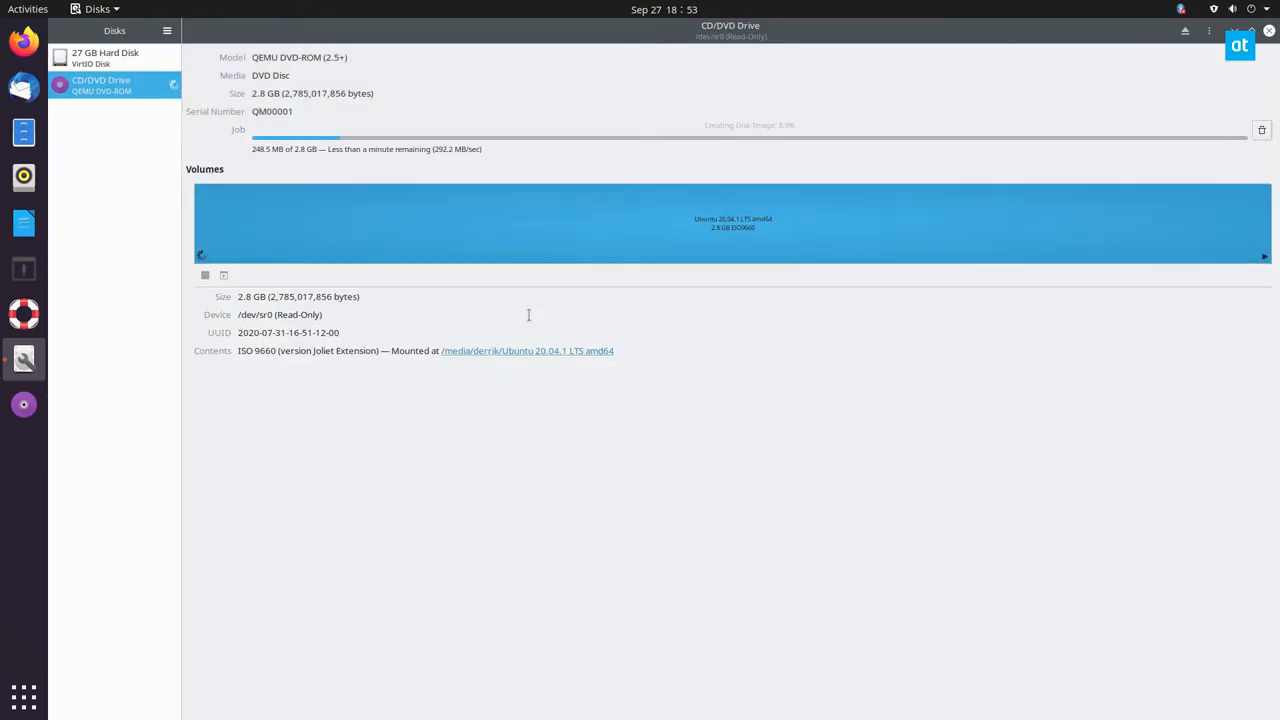
mouse_move(722, 308)
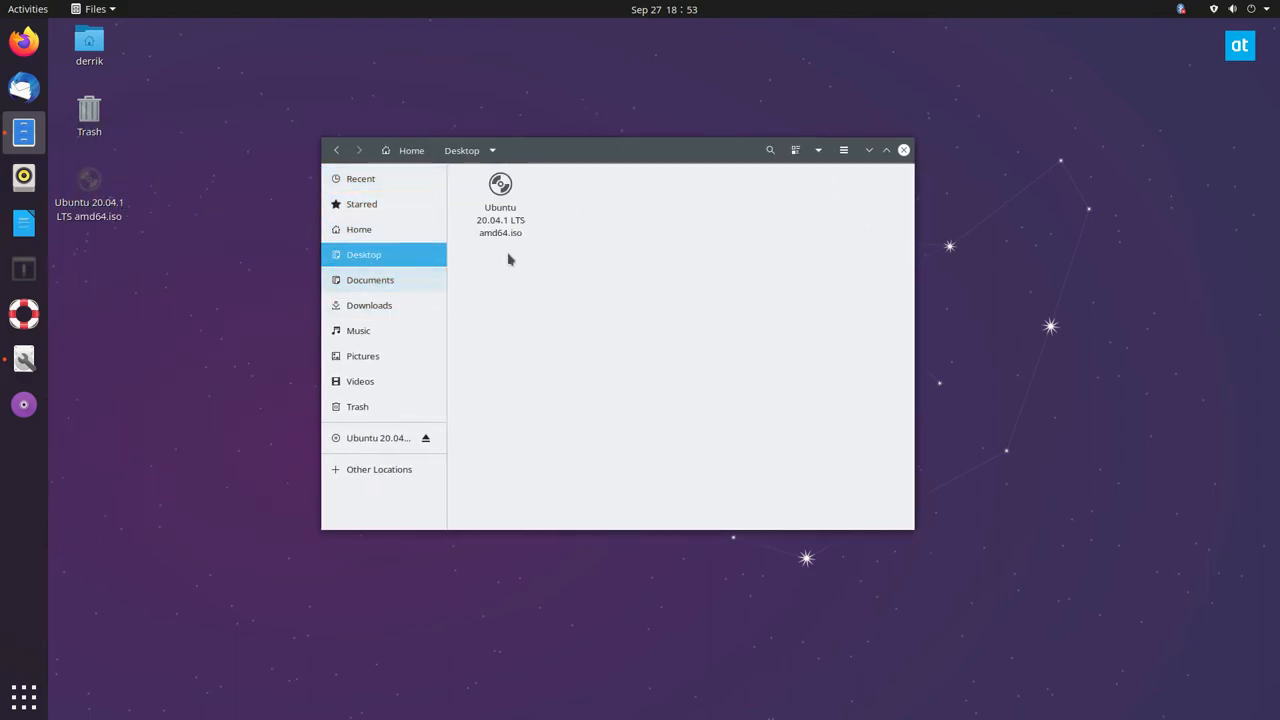
Open the Ubuntu 20.04.1 LTS amd64.iso from the Desktop in Engrampa and browse its contents
double_click(500, 204)
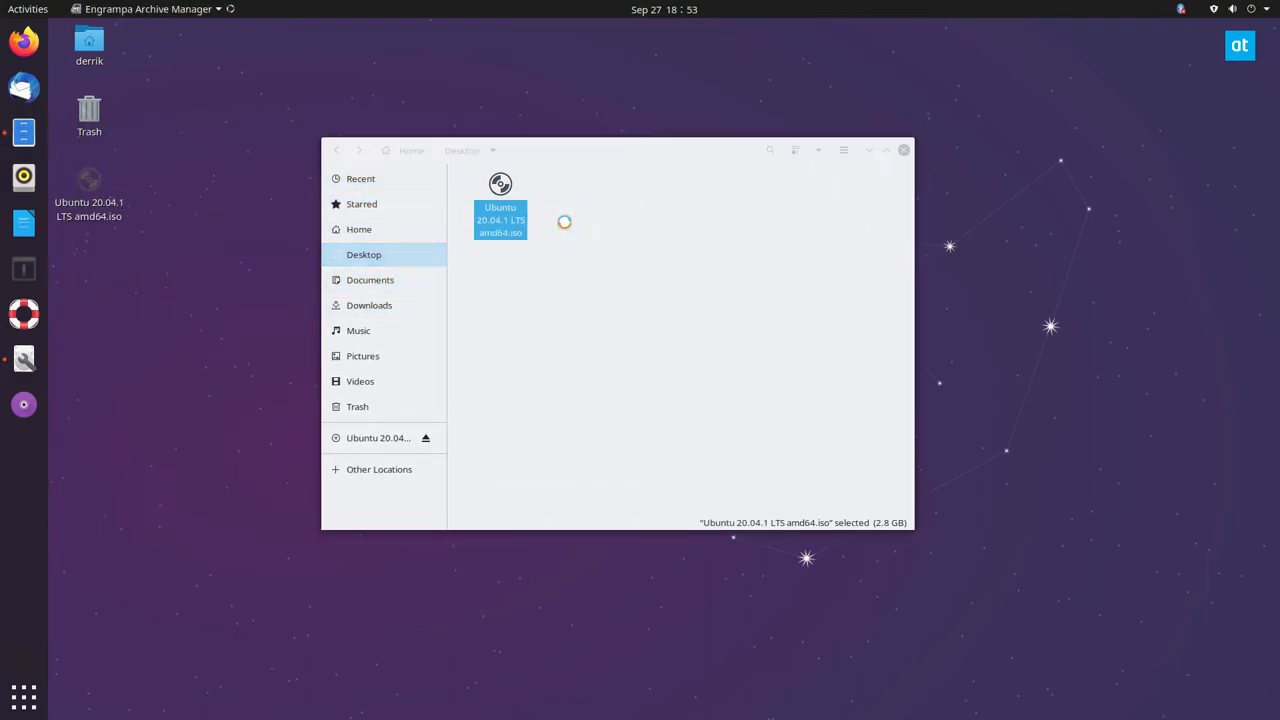
double_click(500, 210)
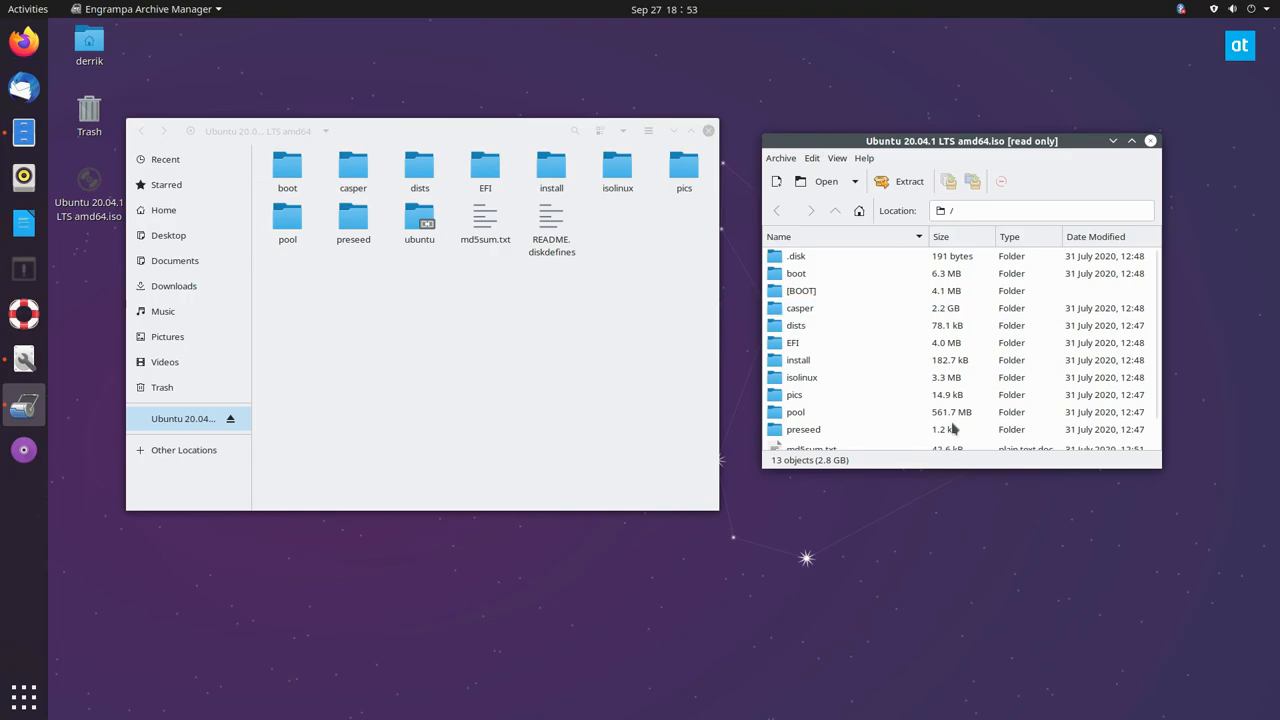
scroll(down, 3)
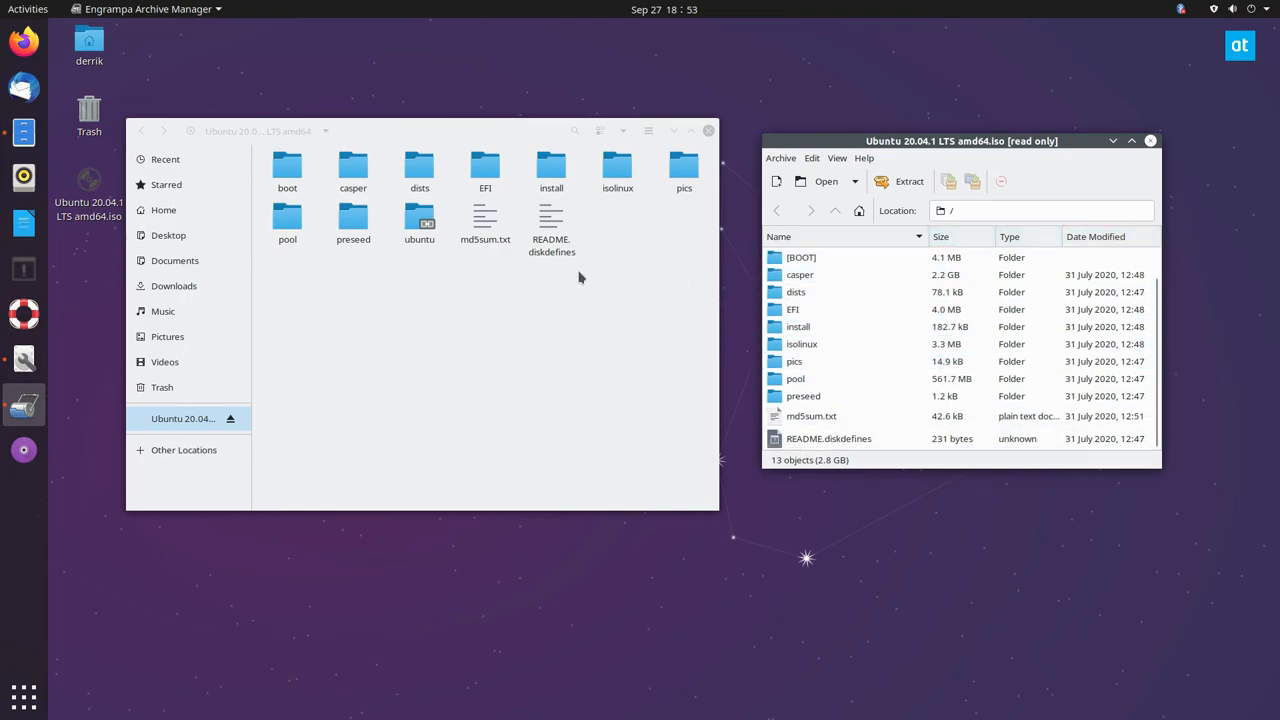